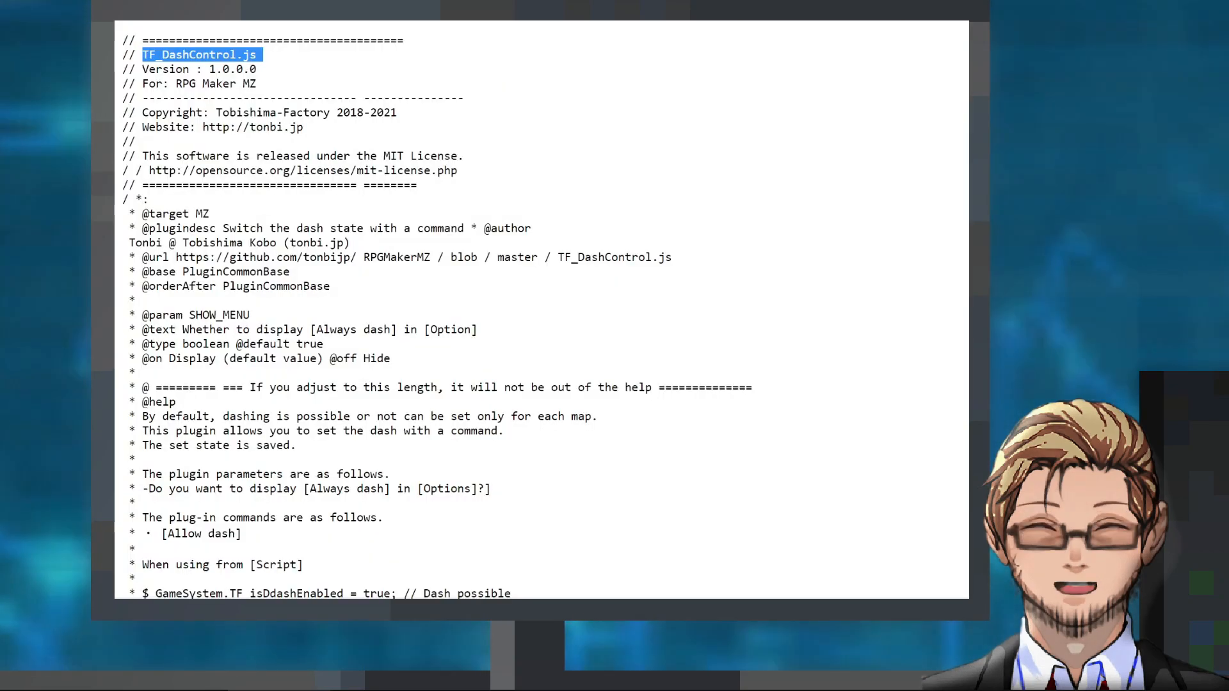
{"action": "scroll", "scroll_direction": "down", "scroll_amount": 3}
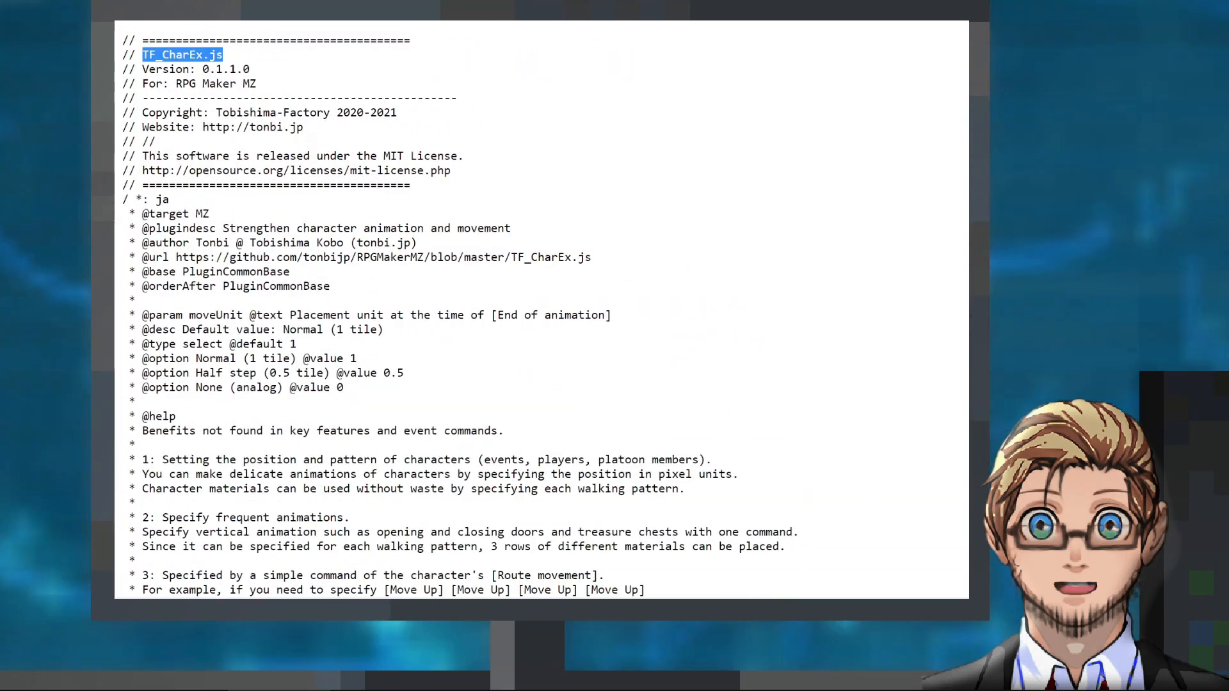
{"action": "scroll", "scroll_direction": "down", "scroll_amount": 3}
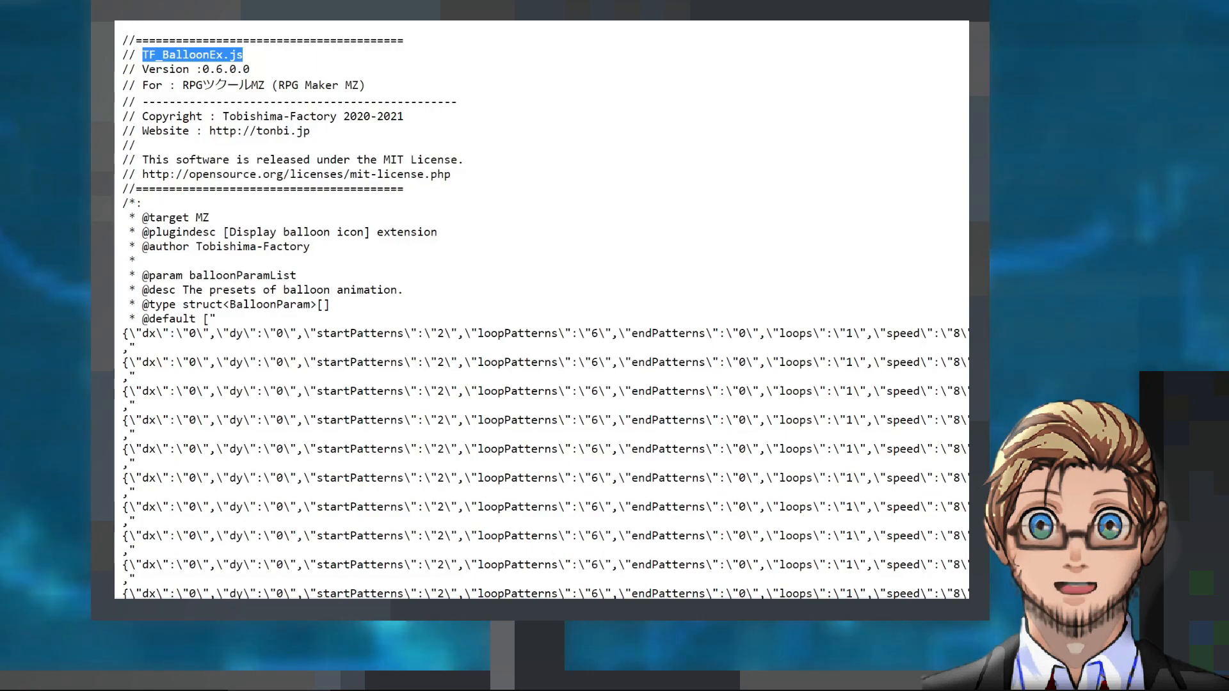
{"action": "scroll", "scroll_direction": "down", "scroll_amount": 3}
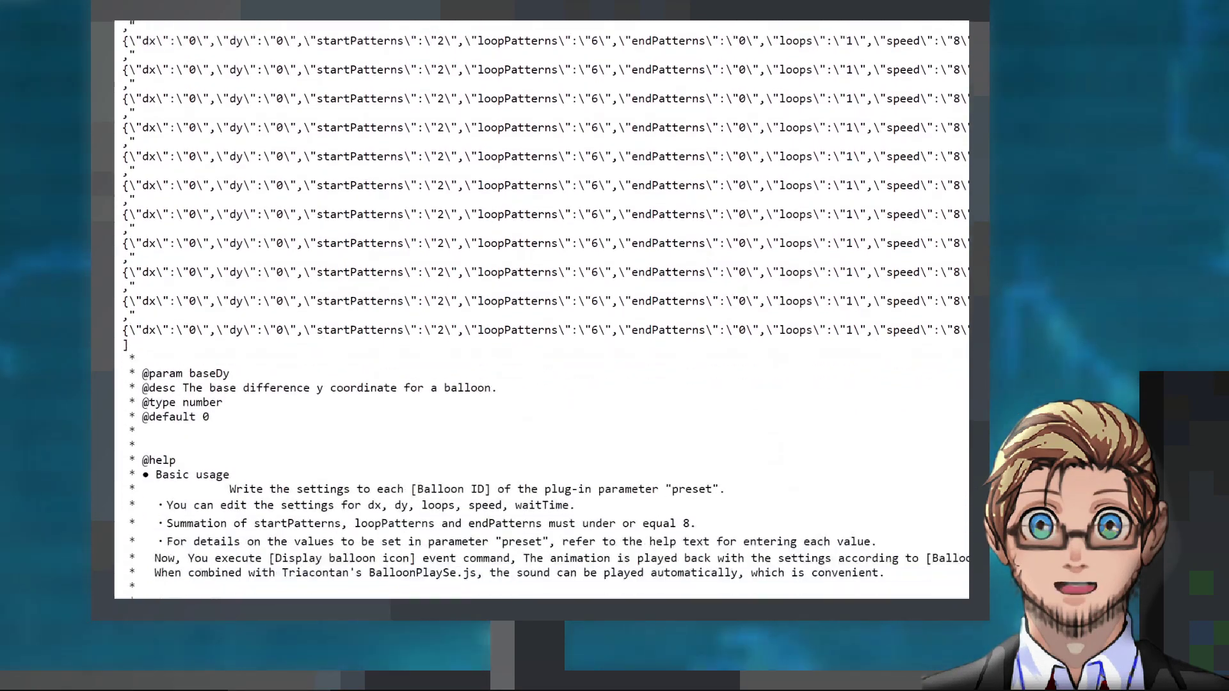
{"action": "scroll", "scroll_direction": "down", "scroll_amount": 3}
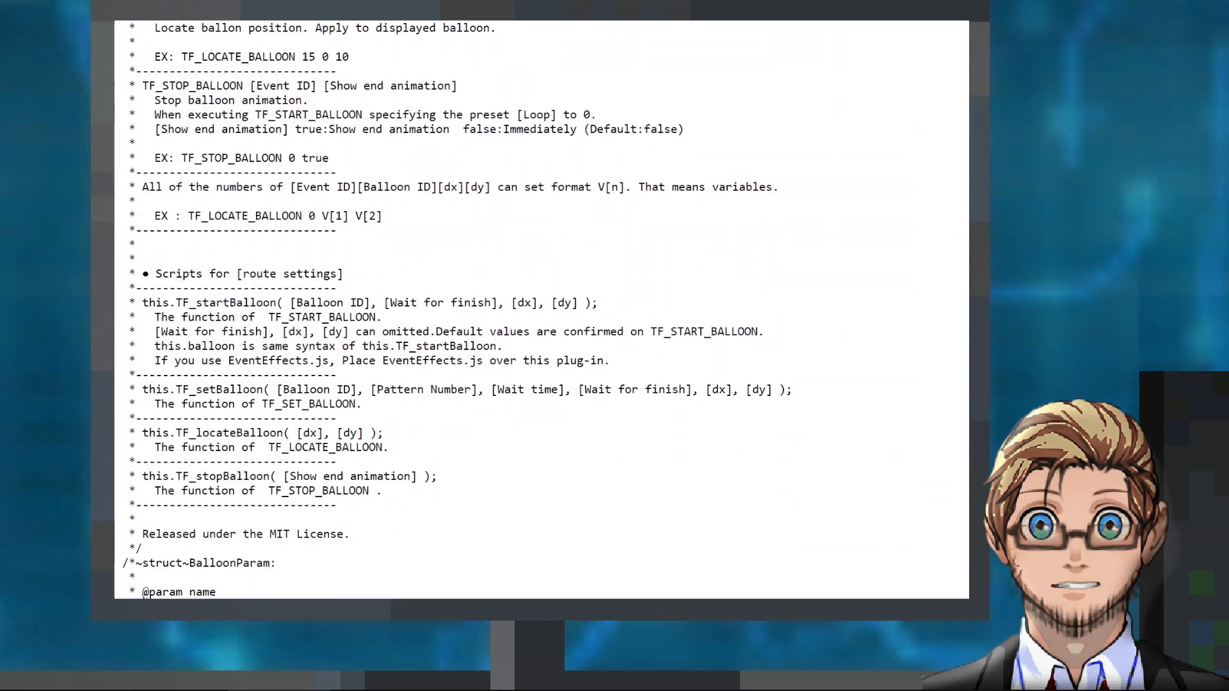
{"action": "scroll", "scroll_direction": "down", "scroll_amount": 3}
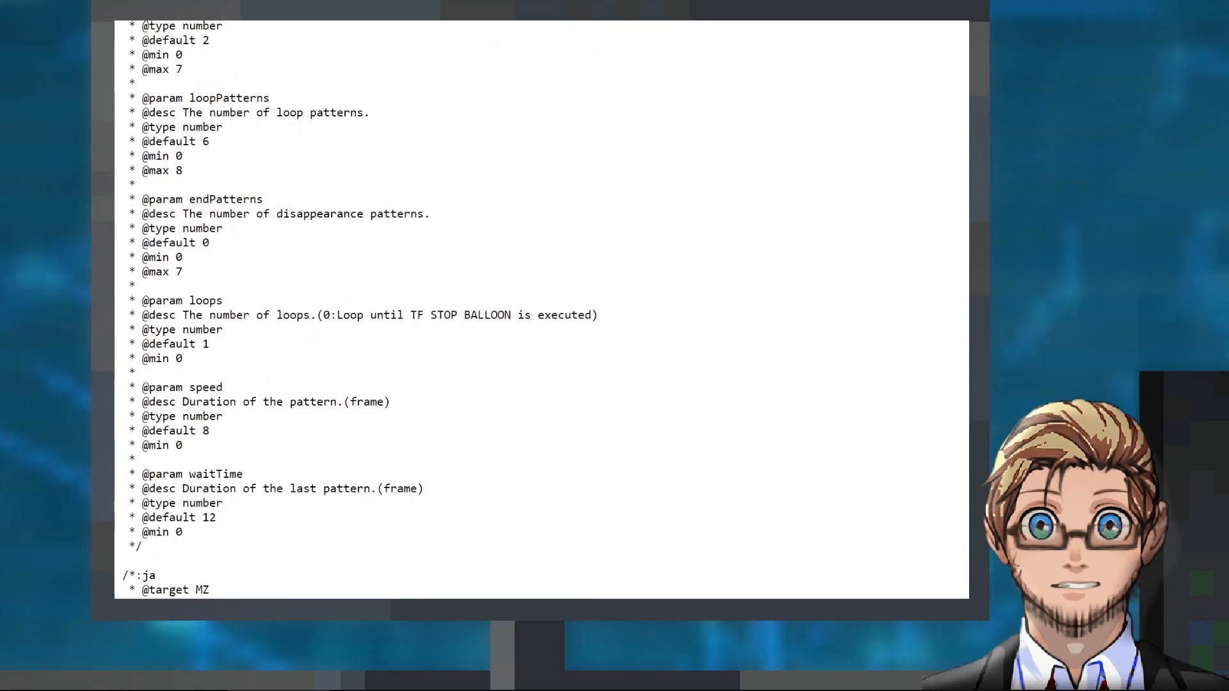
{"action": "scroll", "scroll_direction": "down", "scroll_amount": 3}
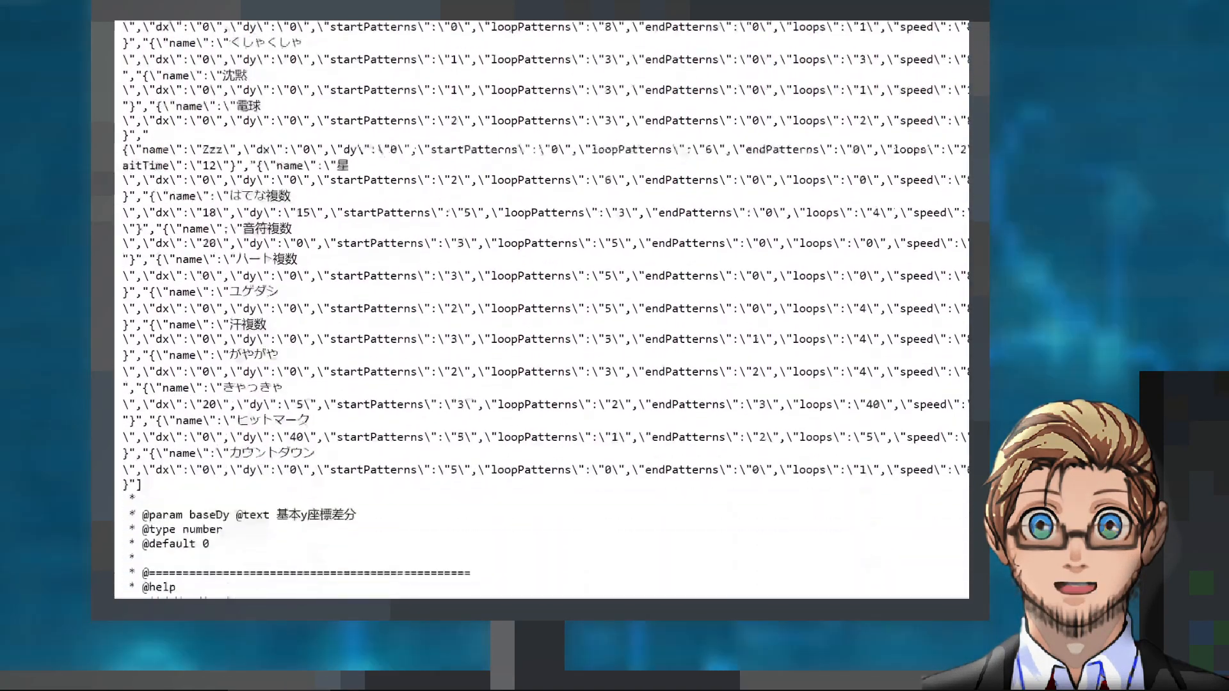
{"action": "scroll", "scroll_direction": "down", "scroll_amount": 3}
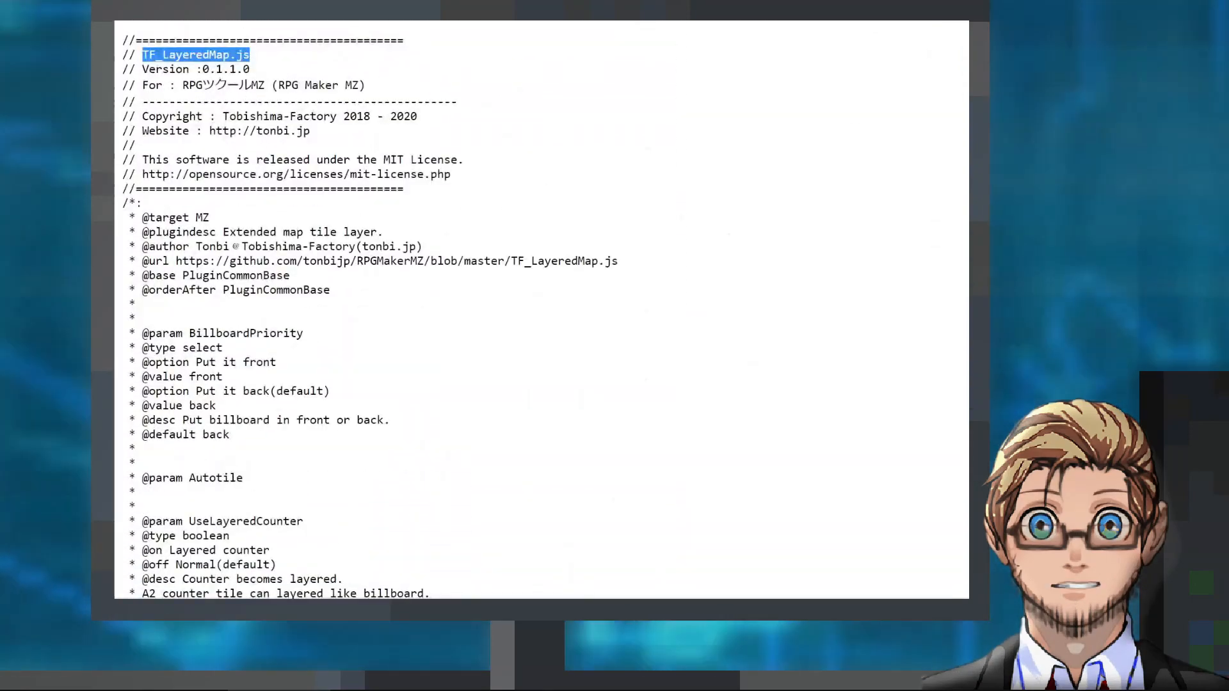
{"action": "scroll", "scroll_direction": "down", "scroll_amount": 3}
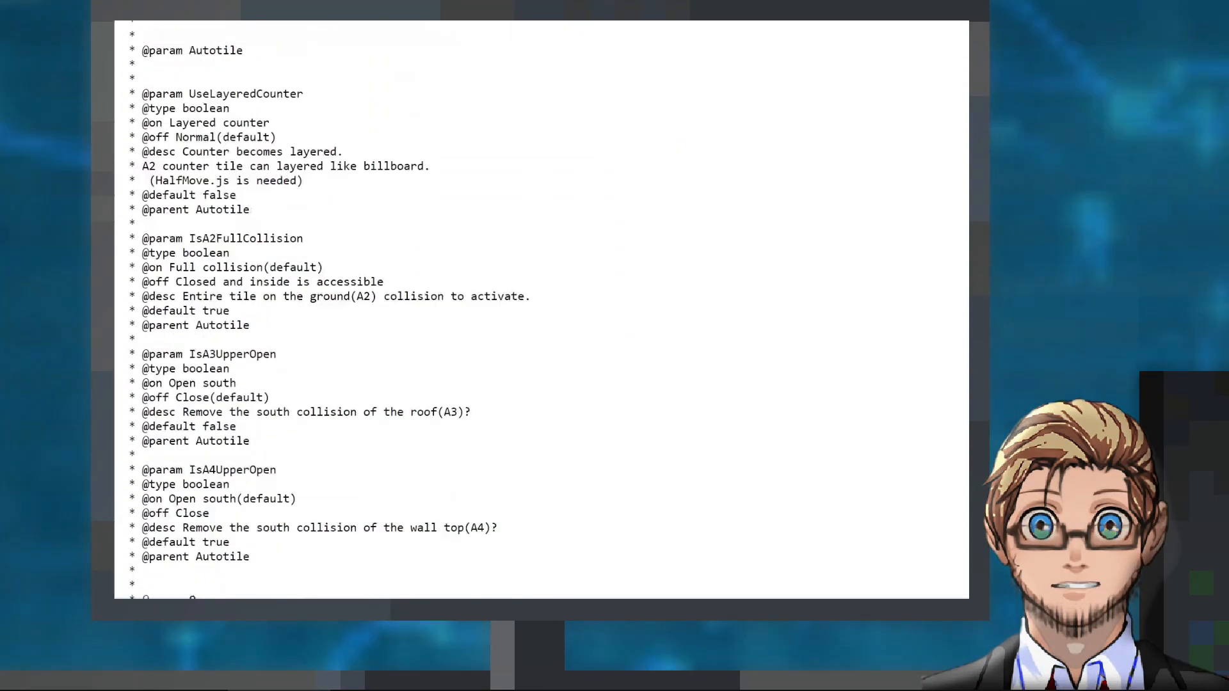
{"action": "scroll", "scroll_direction": "down", "scroll_amount": 3}
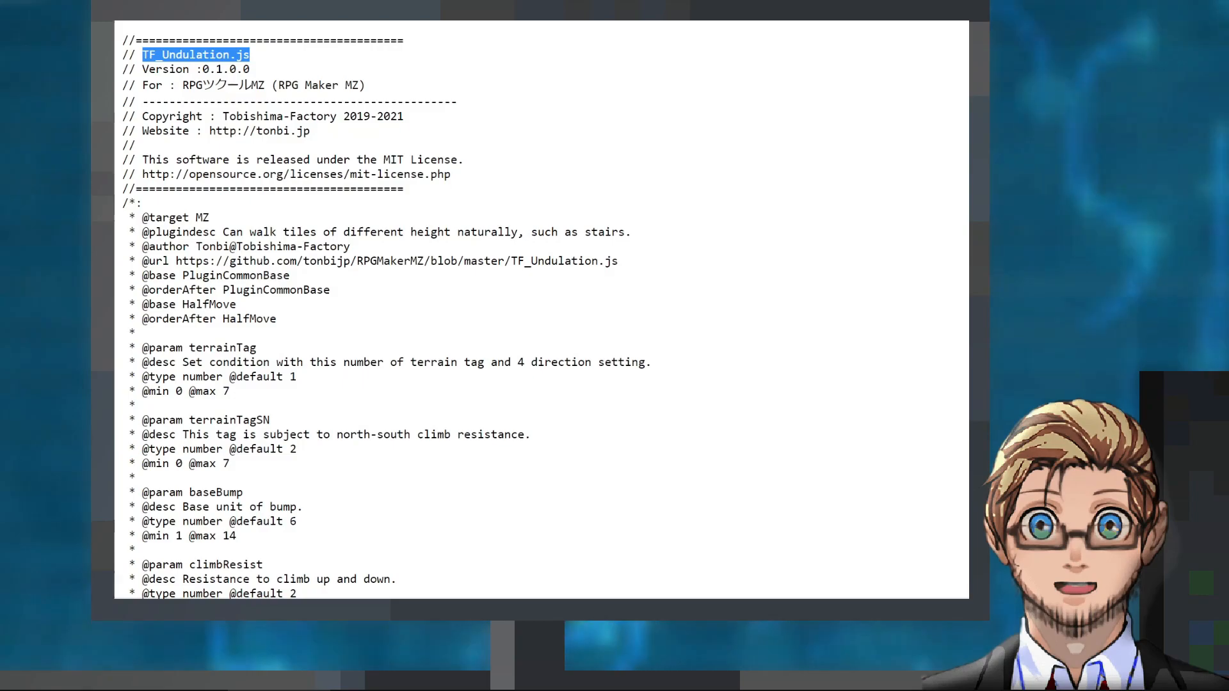
{"action": "scroll", "scroll_direction": "down", "scroll_amount": 3}
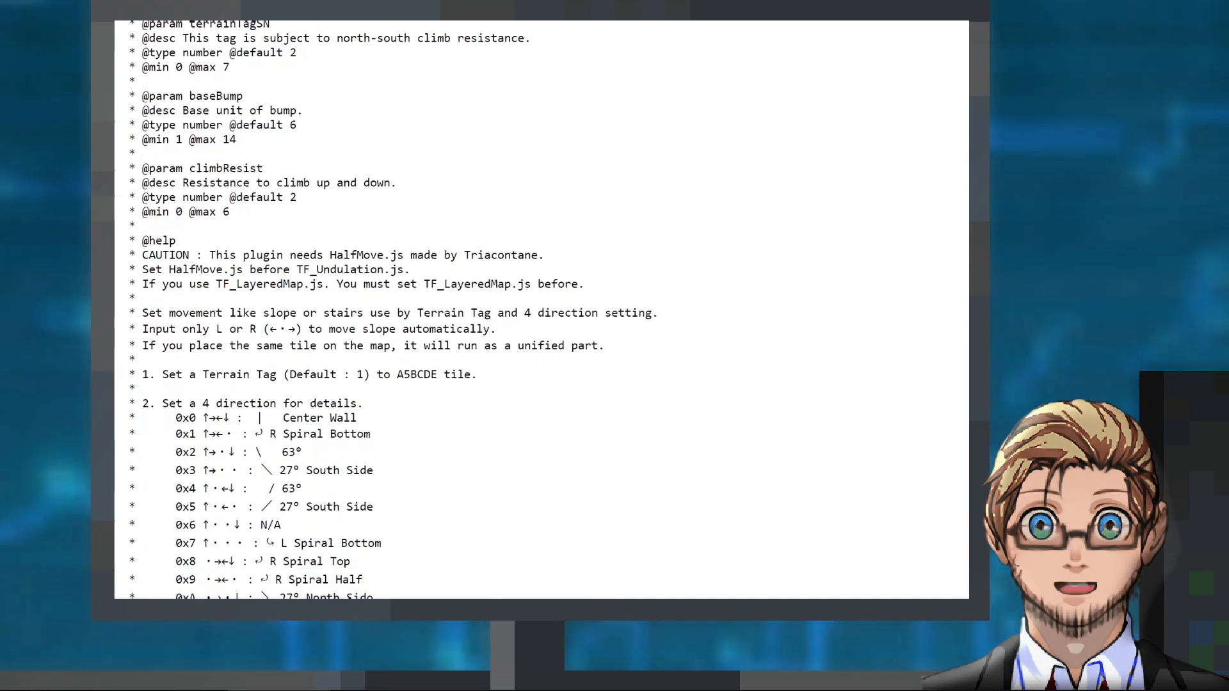
{"action": "scroll", "scroll_direction": "down", "scroll_amount": 3}
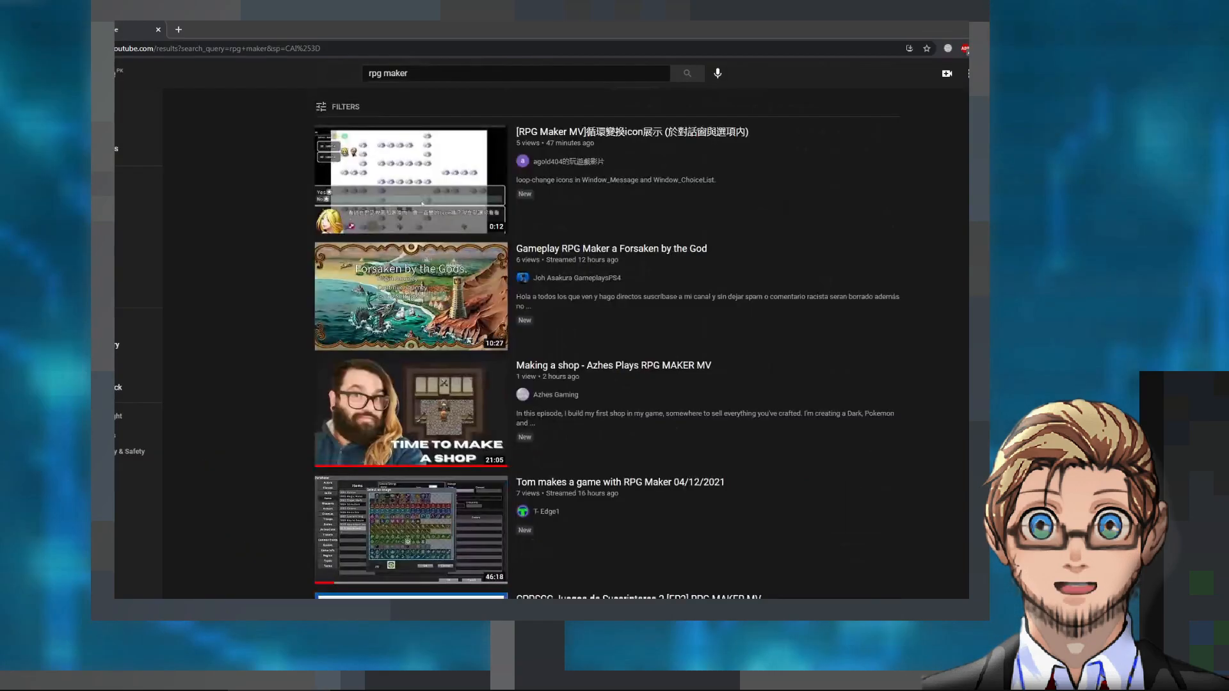
{"action": "scroll", "scroll_direction": "down", "scroll_amount": 3}
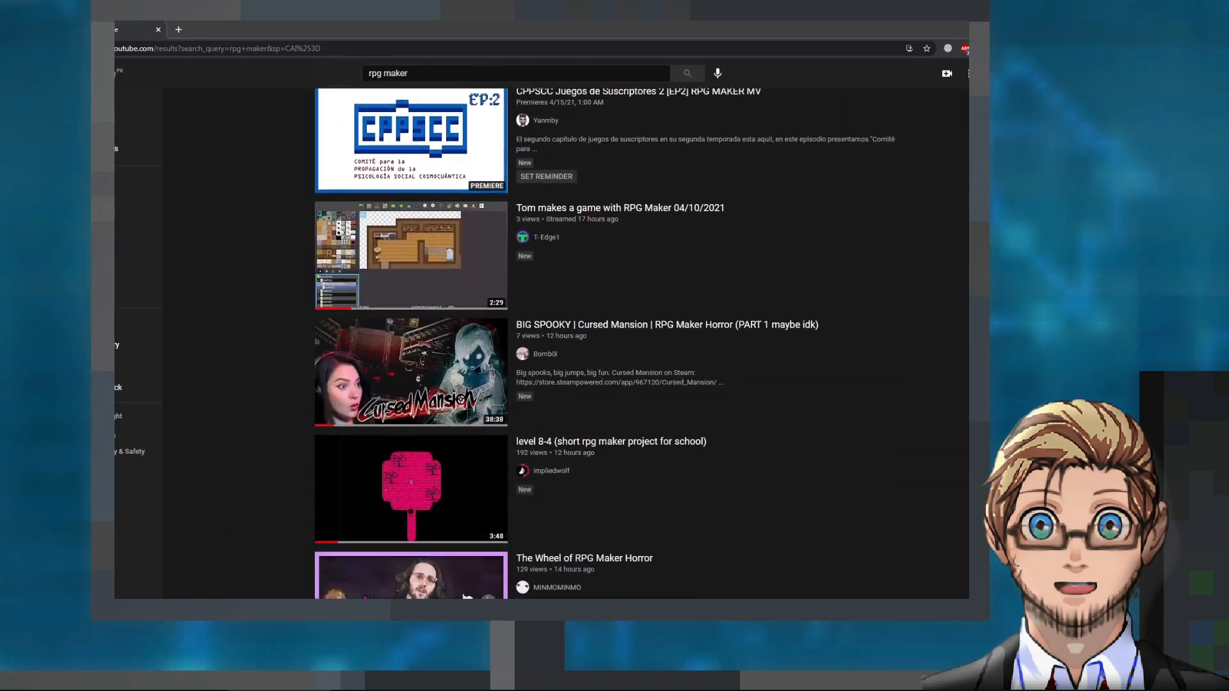
{"action": "scroll", "scroll_direction": "down", "scroll_amount": 3}
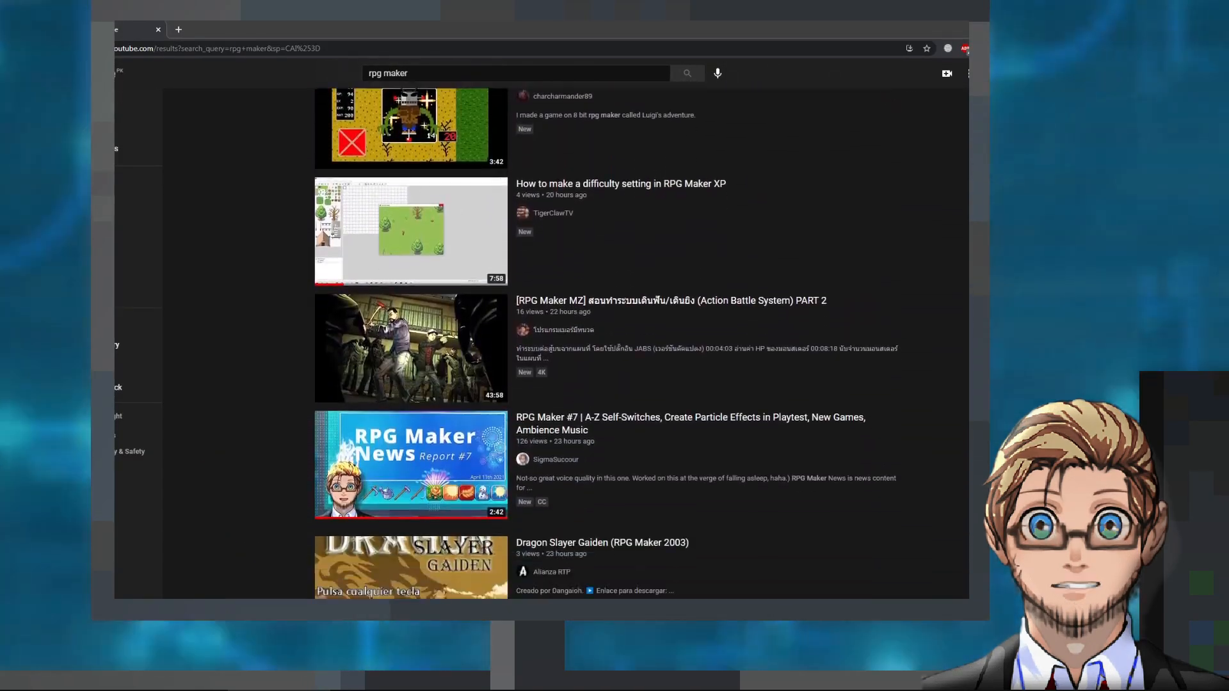
{"action": "scroll", "scroll_direction": "down", "scroll_amount": 3}
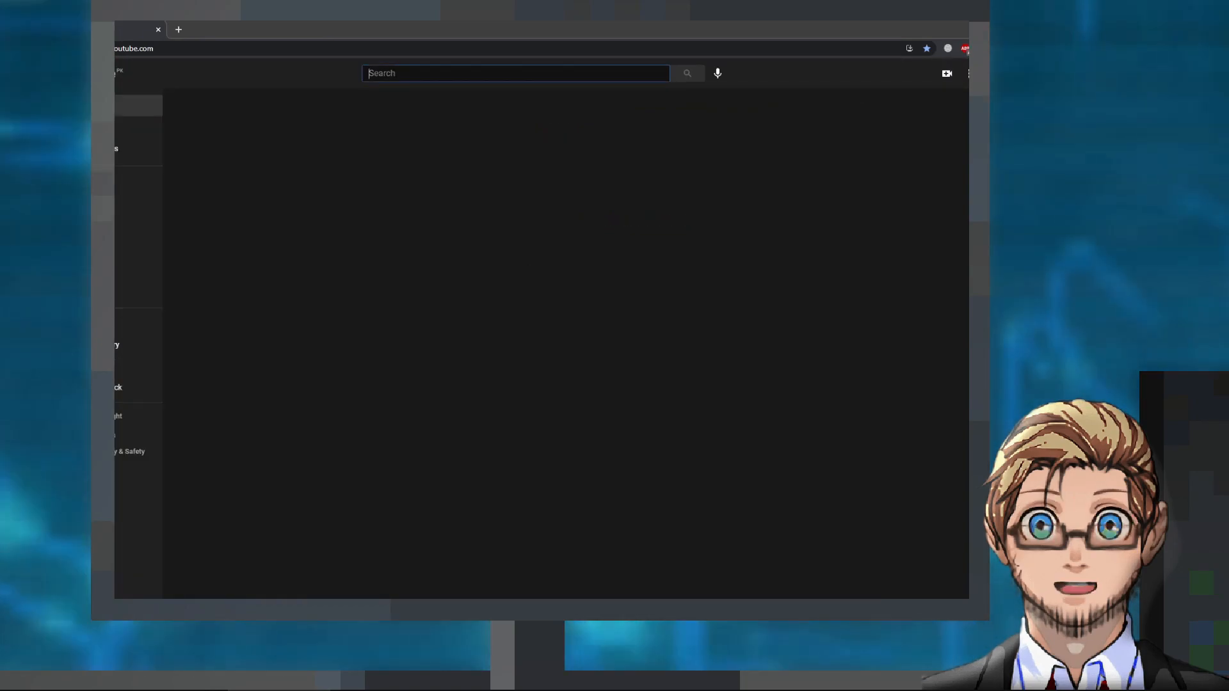
{"action": "type", "text": "rpg maker"}
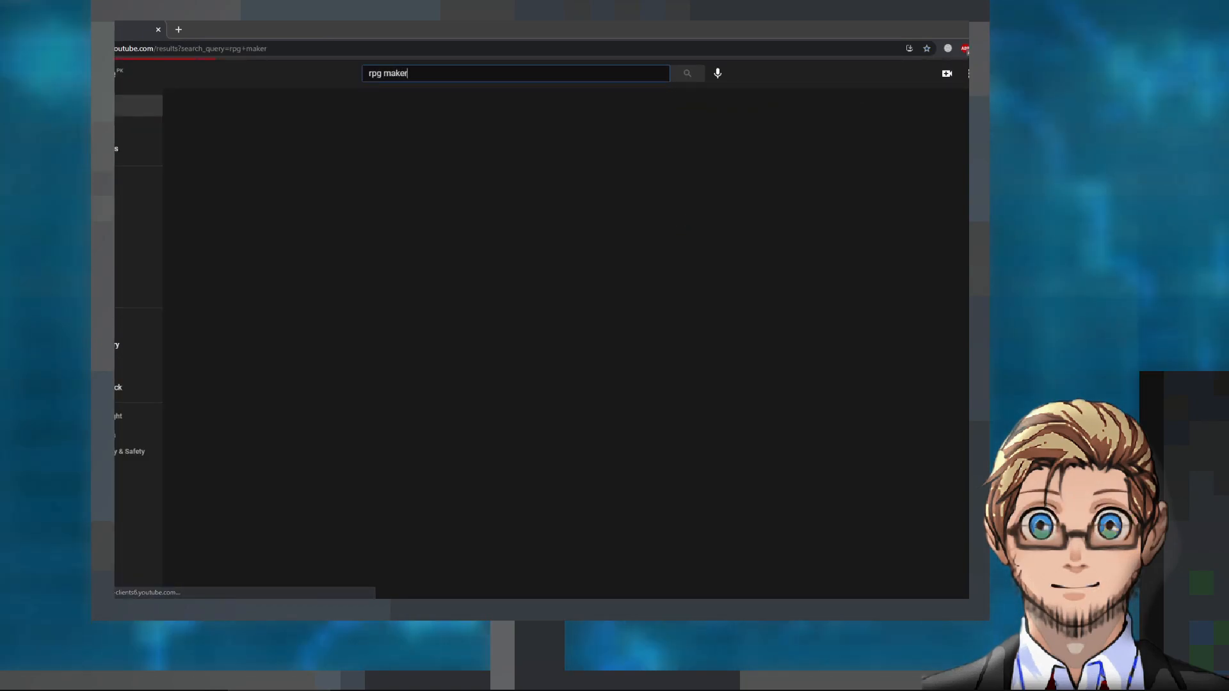